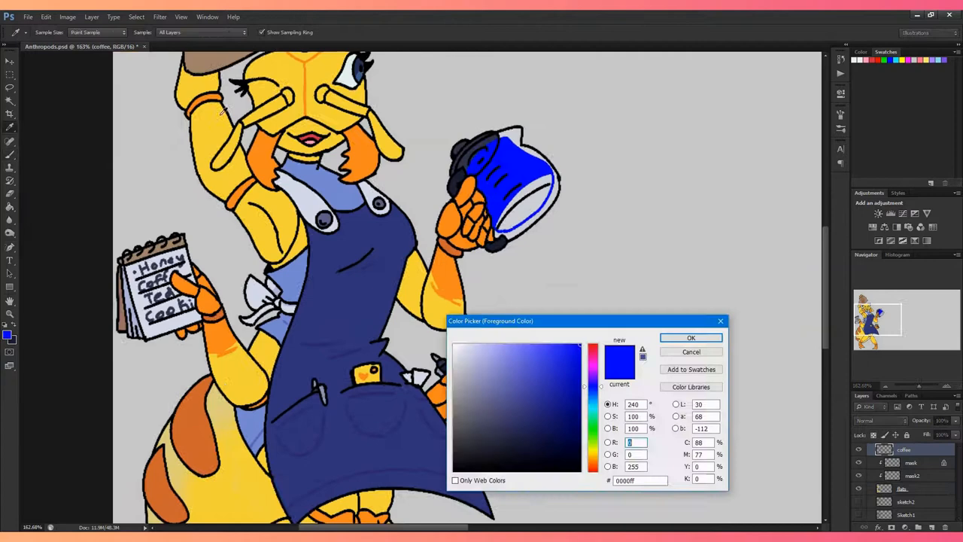
Step: Confirm pure blue (0000ff) as the foreground colour for the coffee pot
{"action": "left_click", "coordinate": [689, 337]}
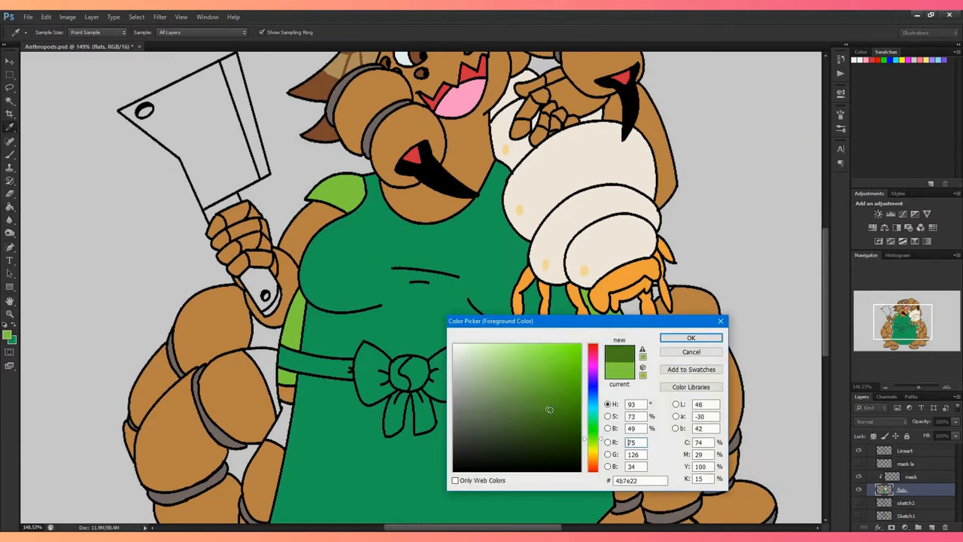
Step: Confirm the greens and browns for Agatha's apron, body and darker shading
{"action": "left_click", "coordinate": [689, 337]}
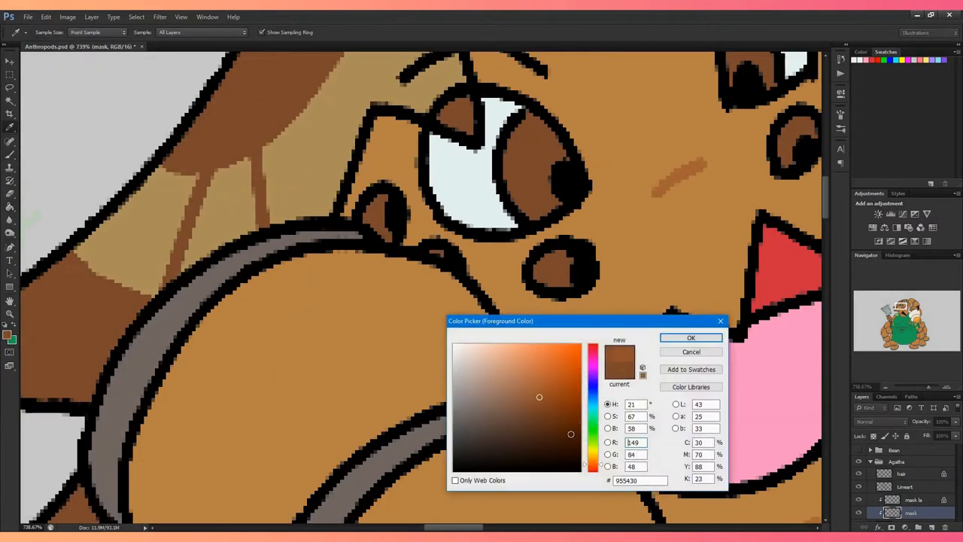
{"action": "left_click", "coordinate": [690, 337]}
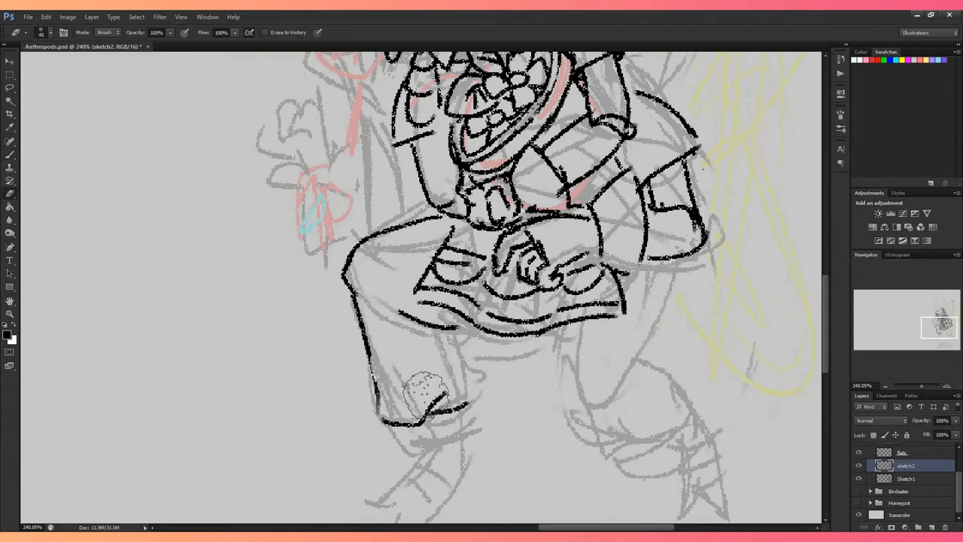
Step: Erase sketch lines and confirm picked yellows and purples for the Bean flats
{"action": "left_click", "coordinate": [907, 478]}
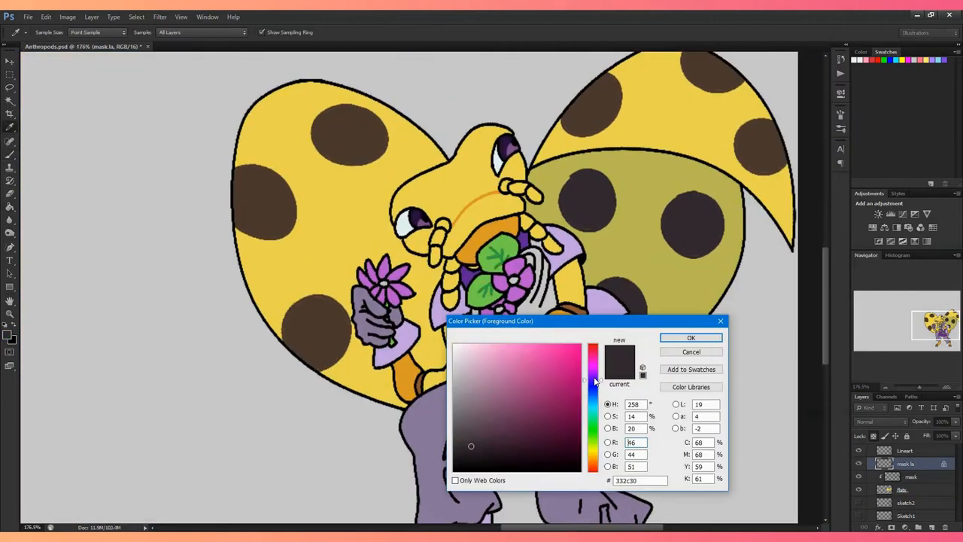
{"action": "left_click", "coordinate": [690, 337]}
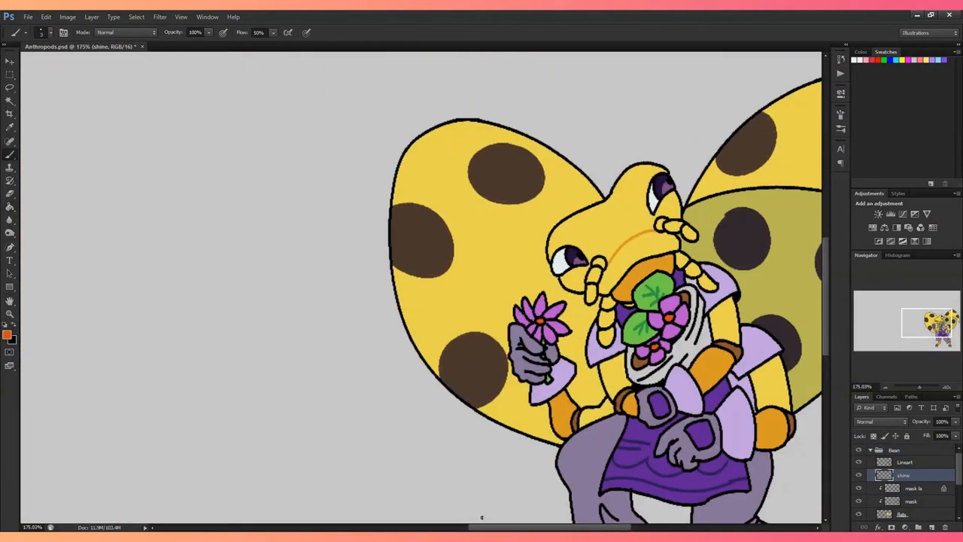